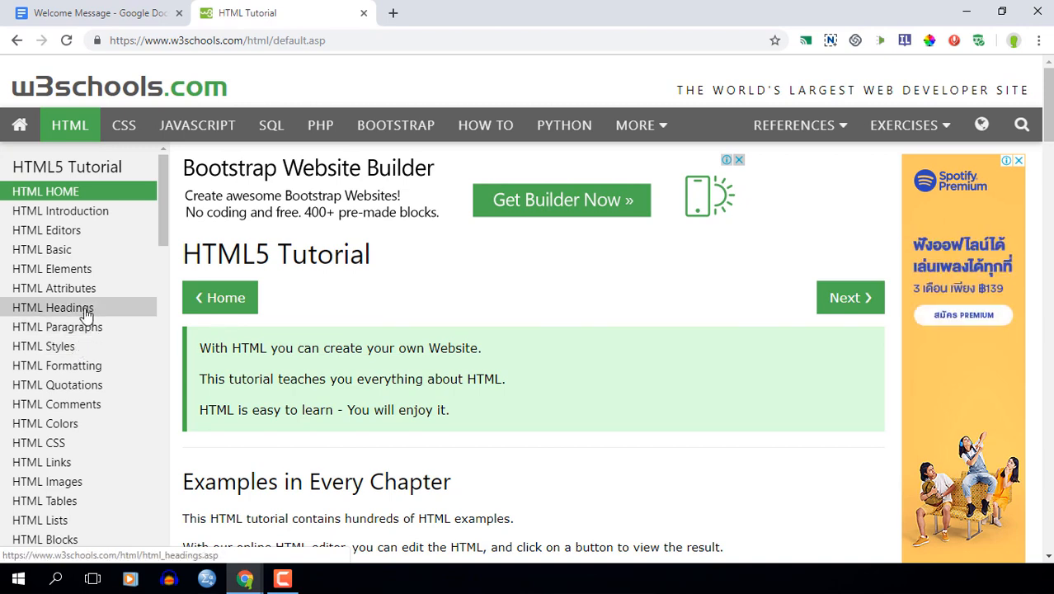
# Open the HTML Headings lesson showing the Heading 1 to Heading 4 examples.
pyautogui.click(53, 307)
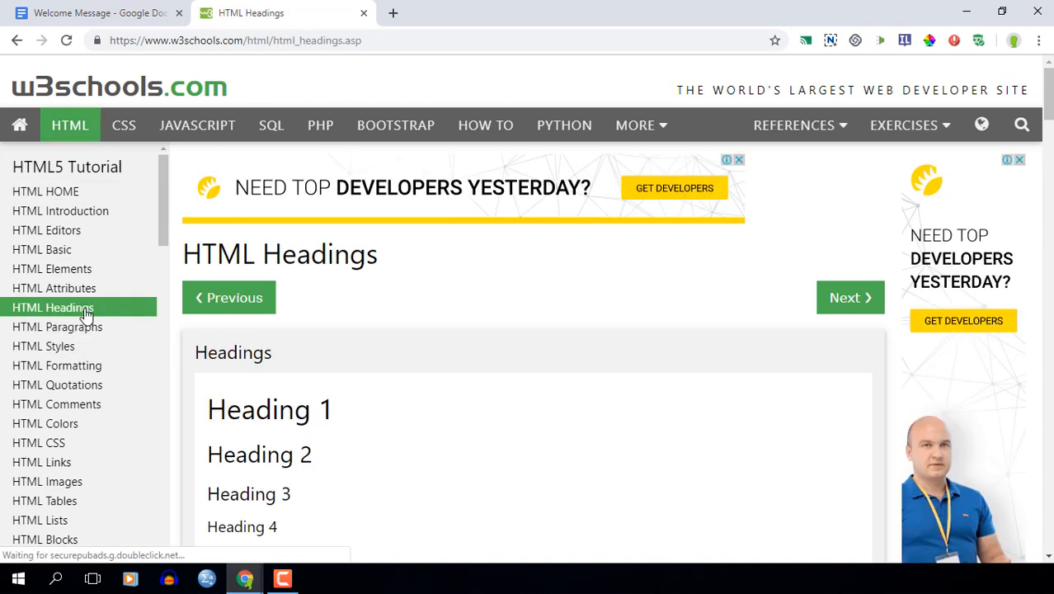